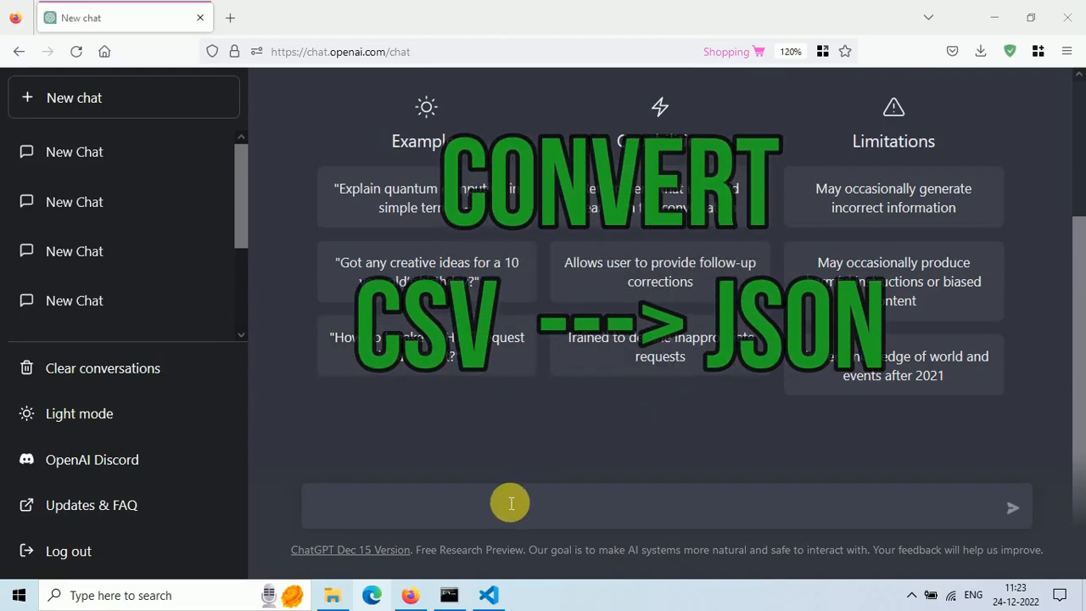
pyautogui.moveTo(497, 594)
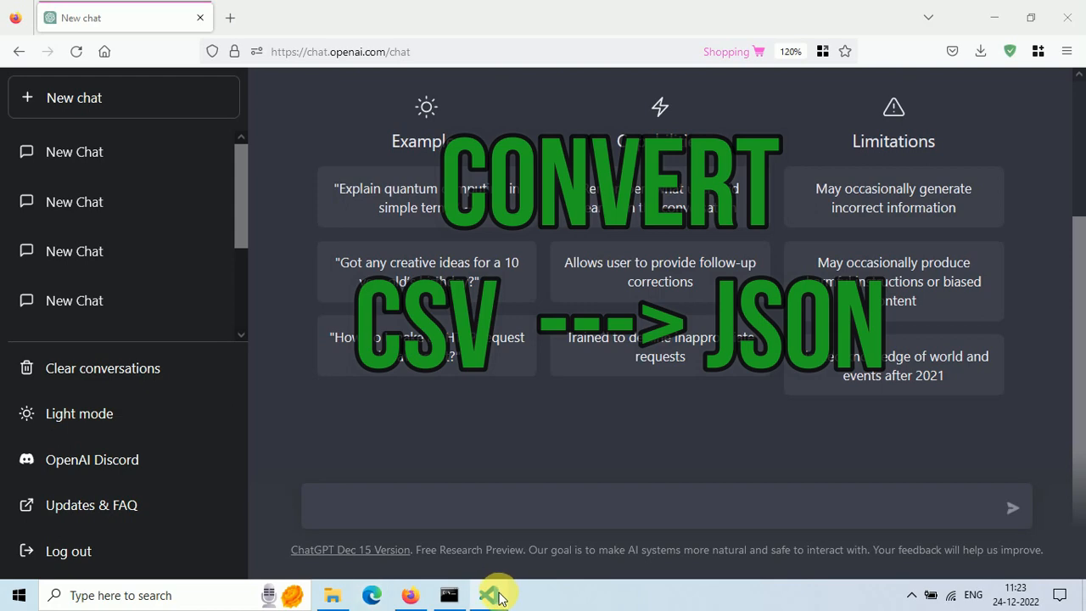
# Step: Review the product-order rows in data.csv, then bring the empty app.py back into focus
pyautogui.click(488, 595)
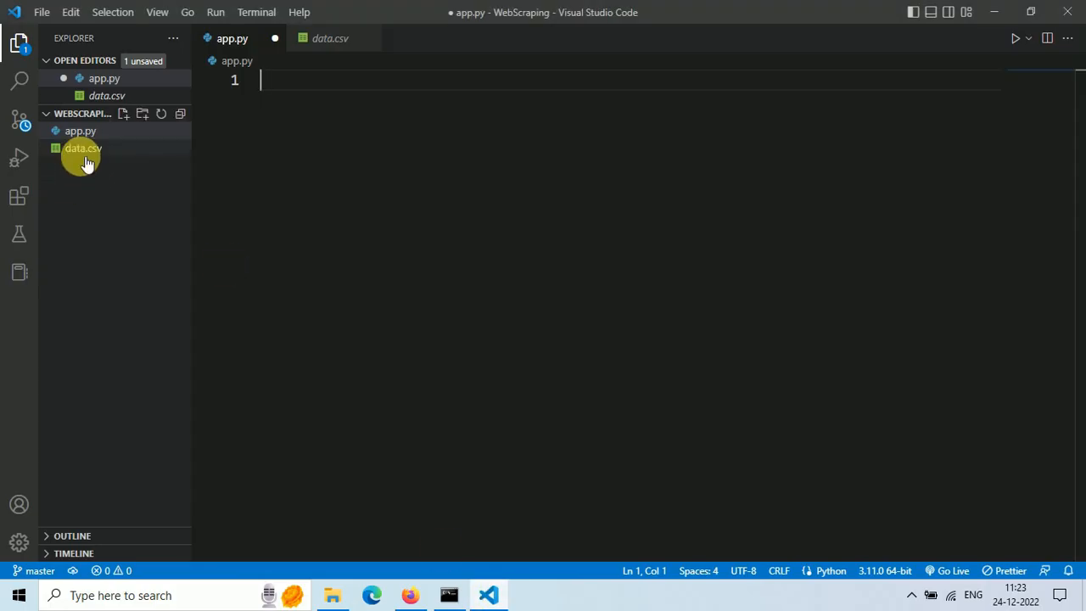
pyautogui.click(83, 148)
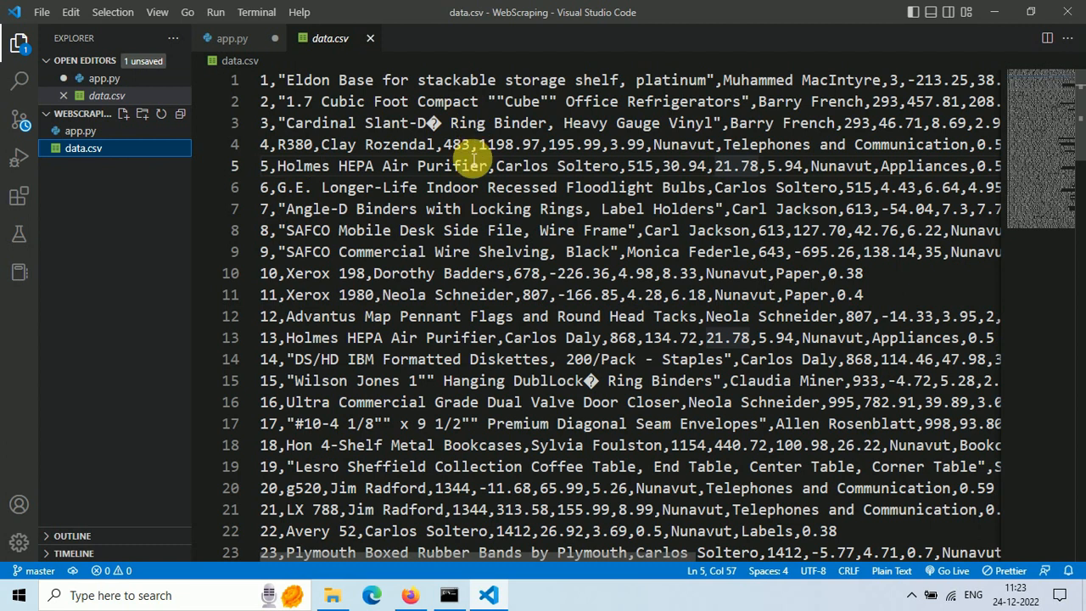
pyautogui.moveTo(429, 144)
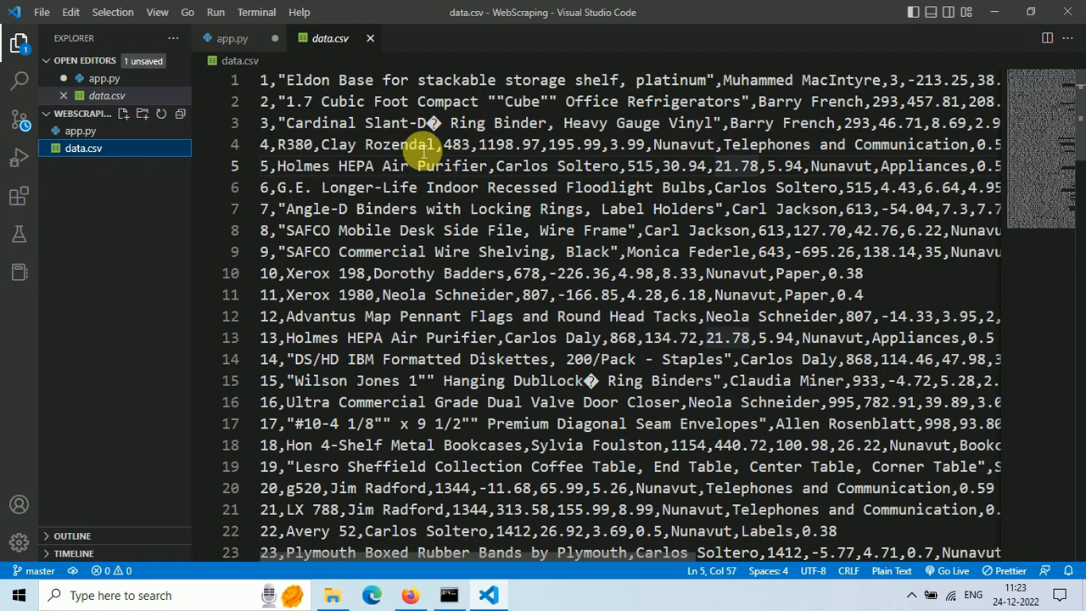
pyautogui.click(229, 38)
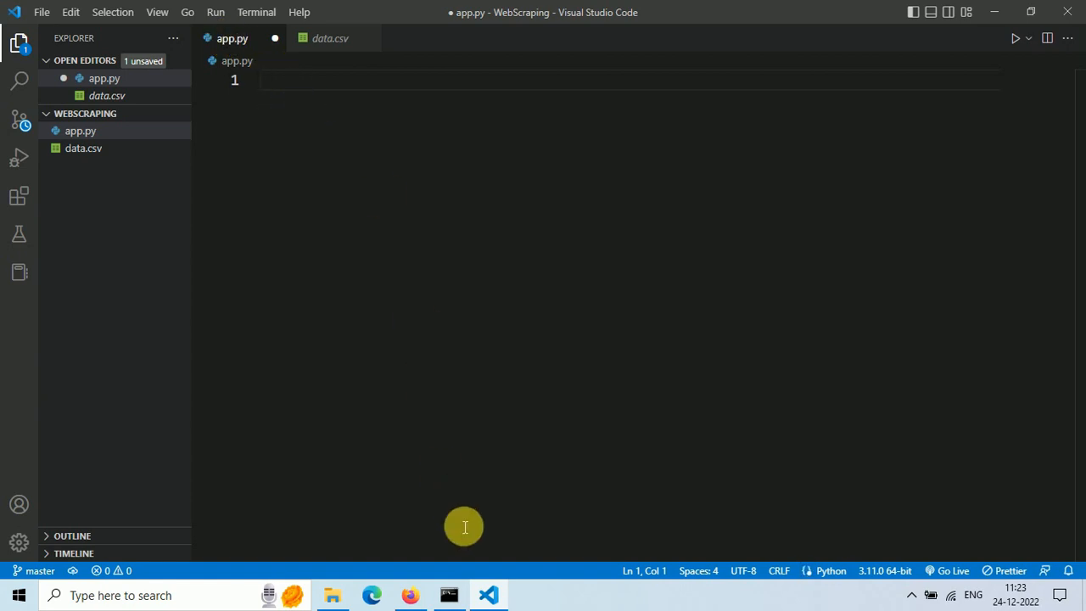
# Step: Send ChatGPT the prompt 'write code to convert data.csv file into data.json'
pyautogui.write('write code to convert')
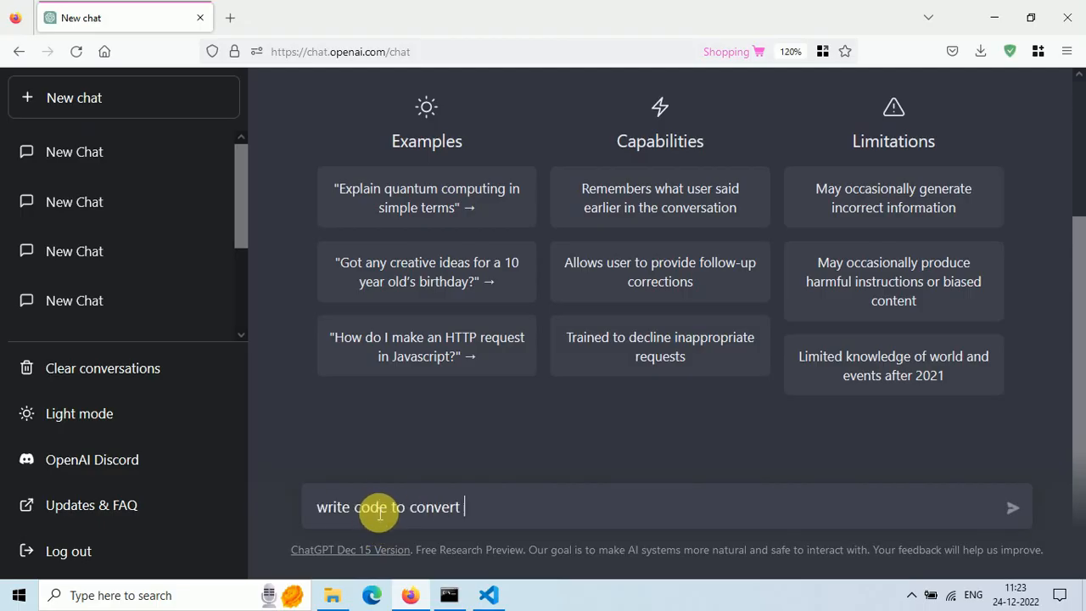
pyautogui.write('data.csv file')
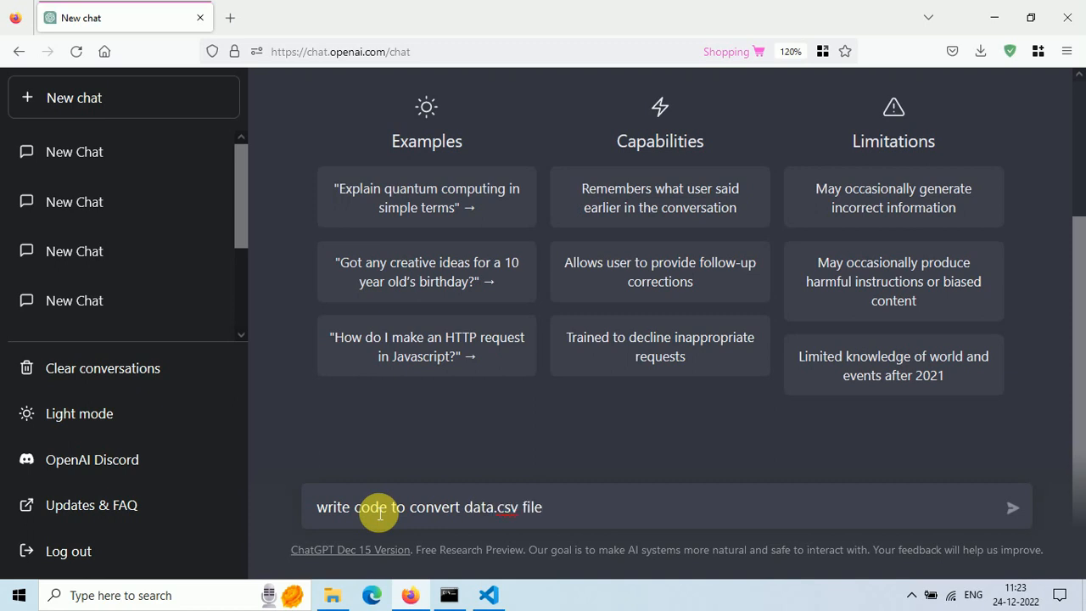
pyautogui.write('into data.js')
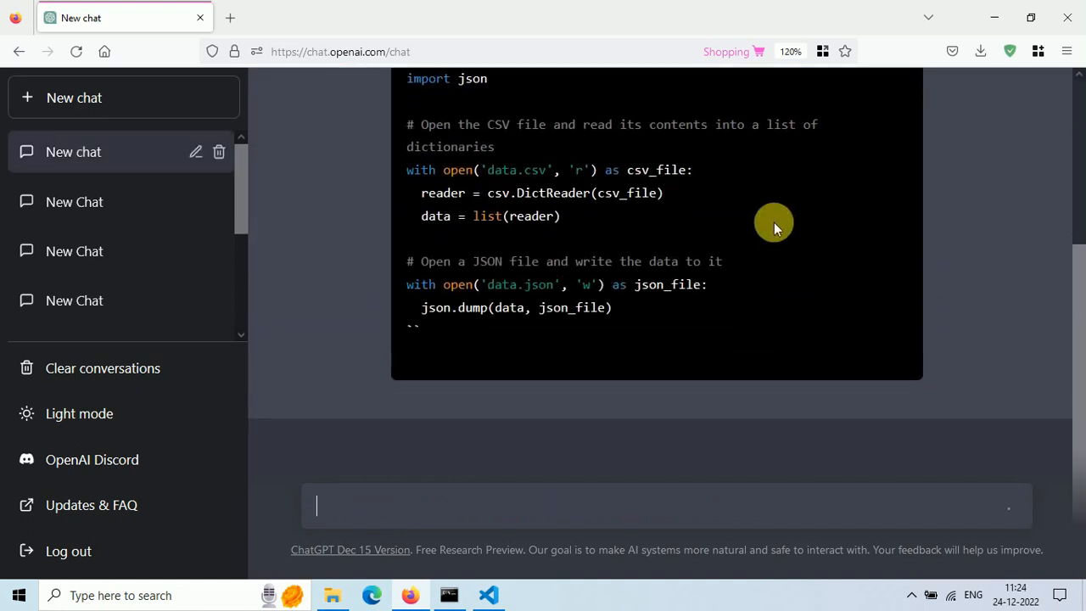
# Step: Copy ChatGPT's CSV-to-JSON Python code into app.py and bring up Command Prompt
pyautogui.scroll(-3)
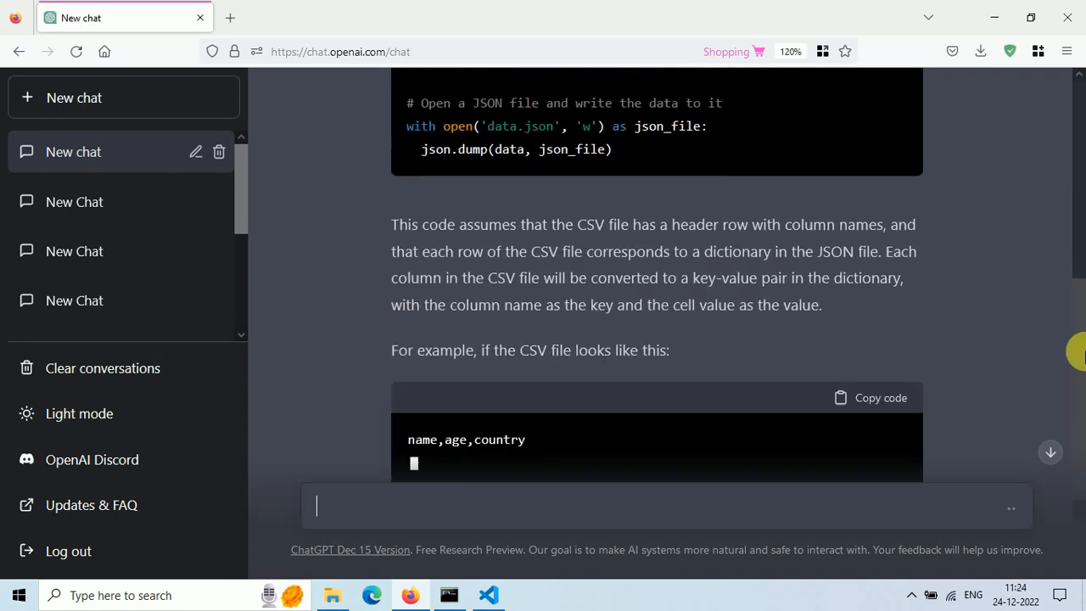
pyautogui.scroll(-3)
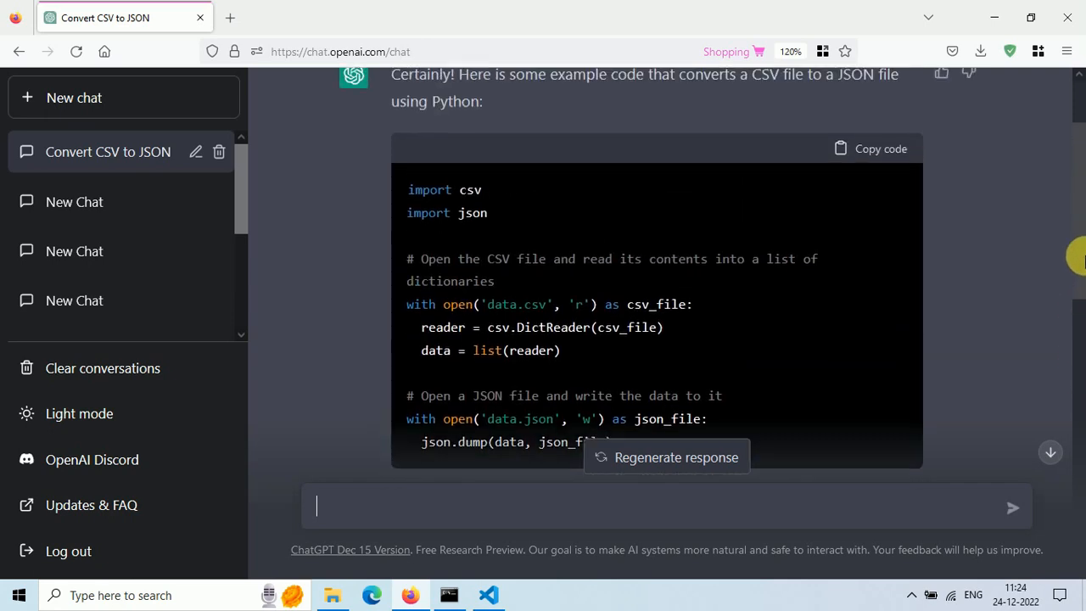
pyautogui.click(873, 148)
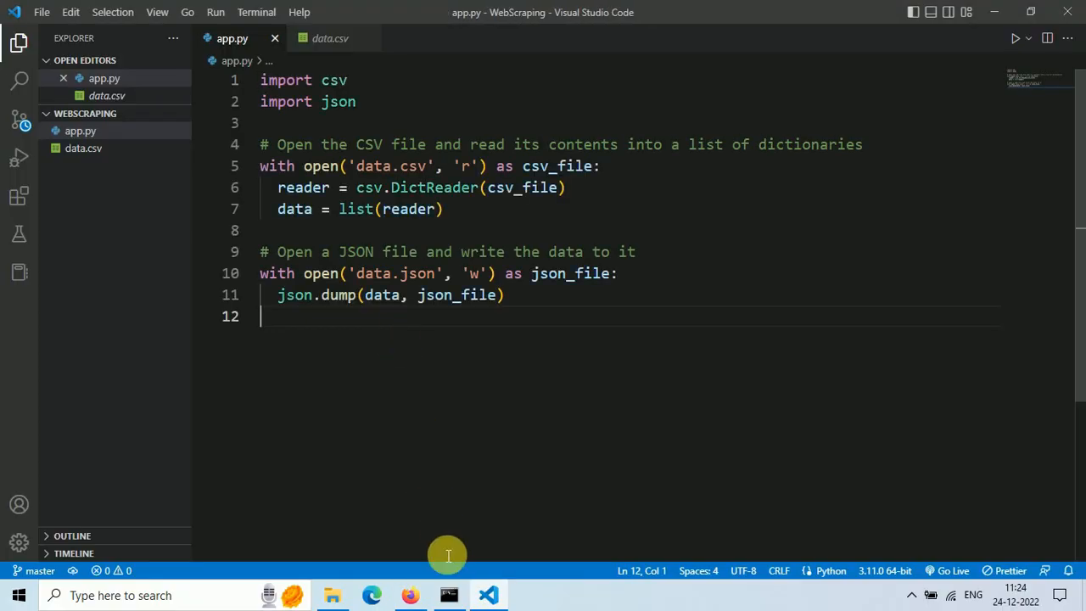
pyautogui.click(448, 595)
pyautogui.write('python app.py')
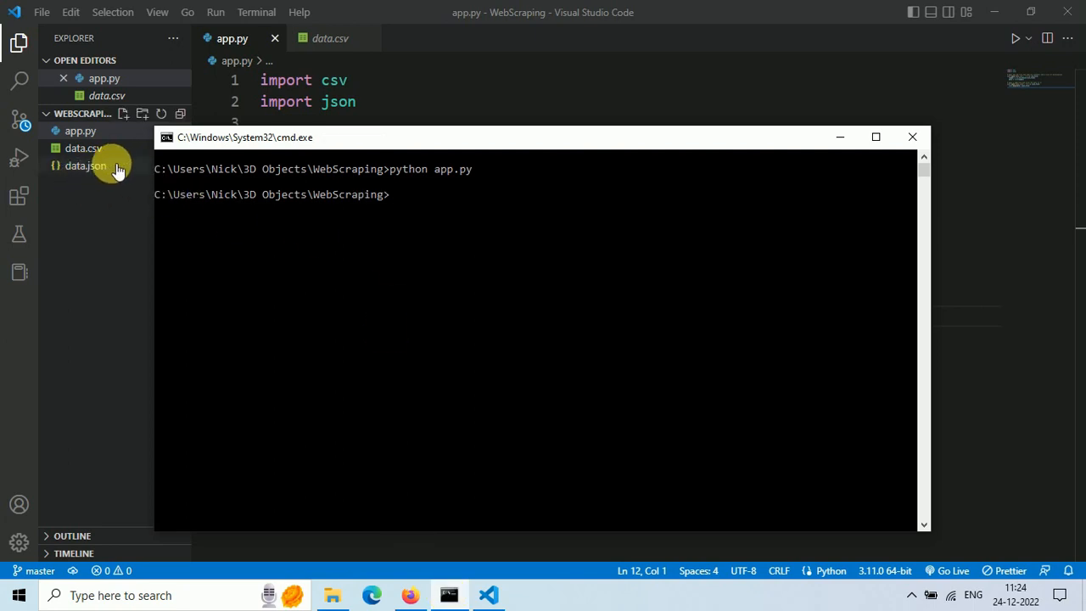
# Step: After 'python app.py' runs, view the generated data.json in the editor
pyautogui.doubleClick(85, 165)
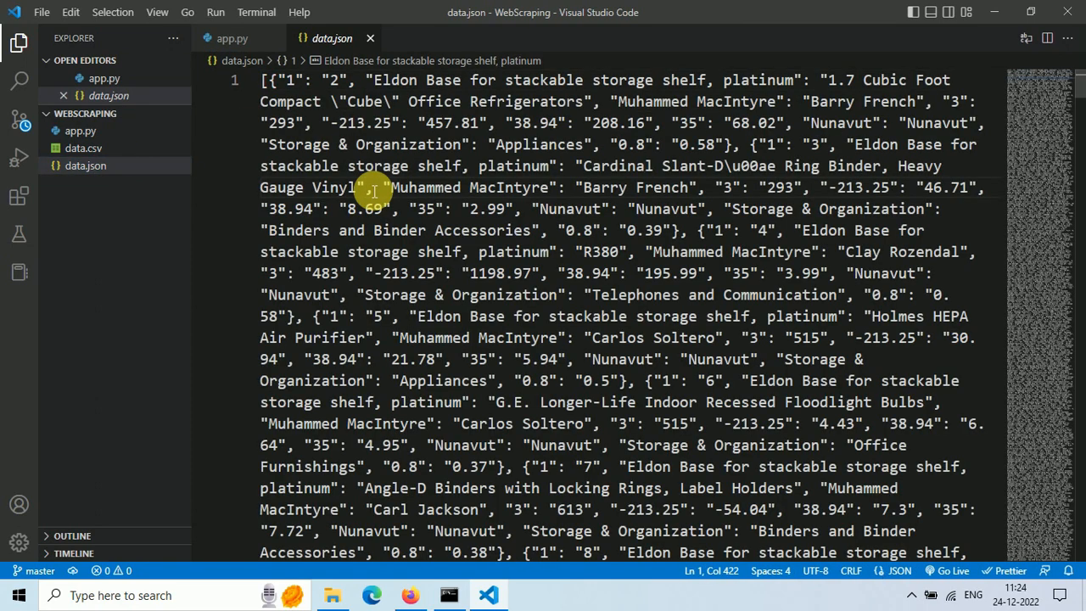
# Step: Apply Format Document so each JSON record sits on its own indented lines
pyautogui.rightClick(373, 191)
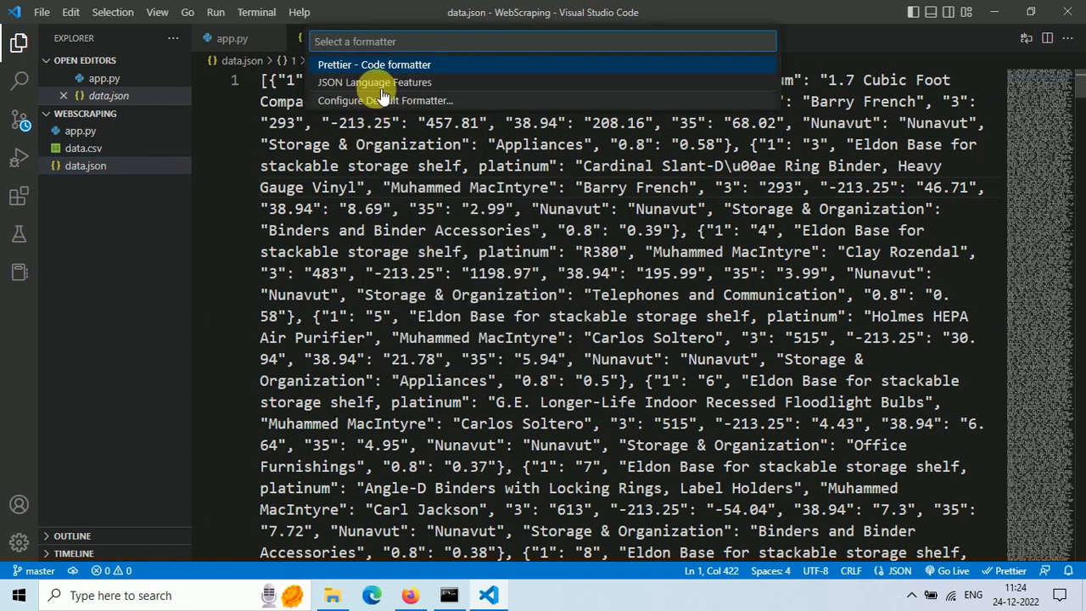
pyautogui.click(374, 65)
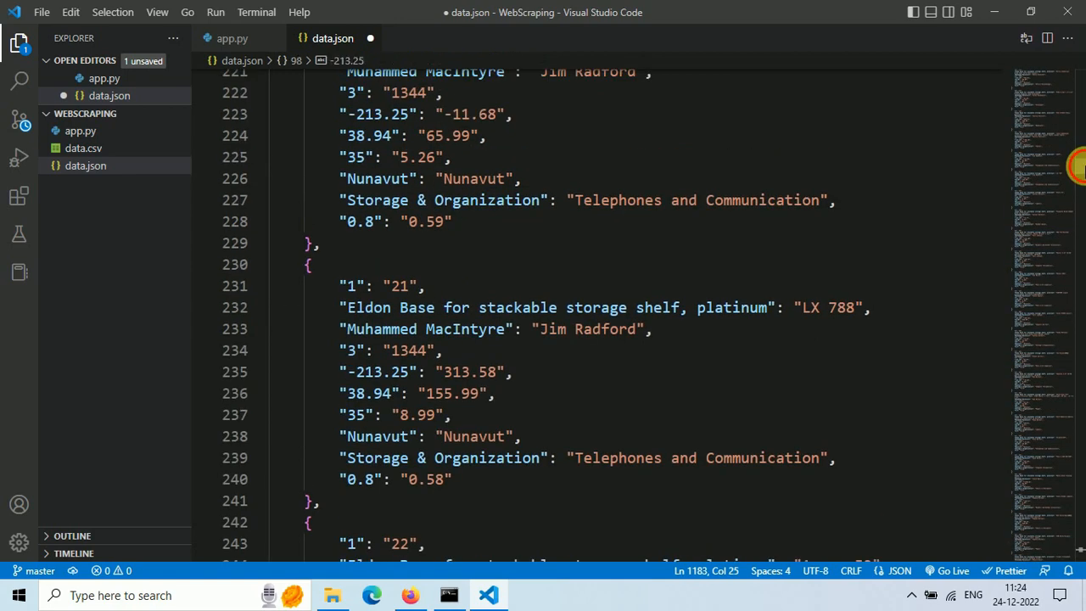
pyautogui.scroll(-3)
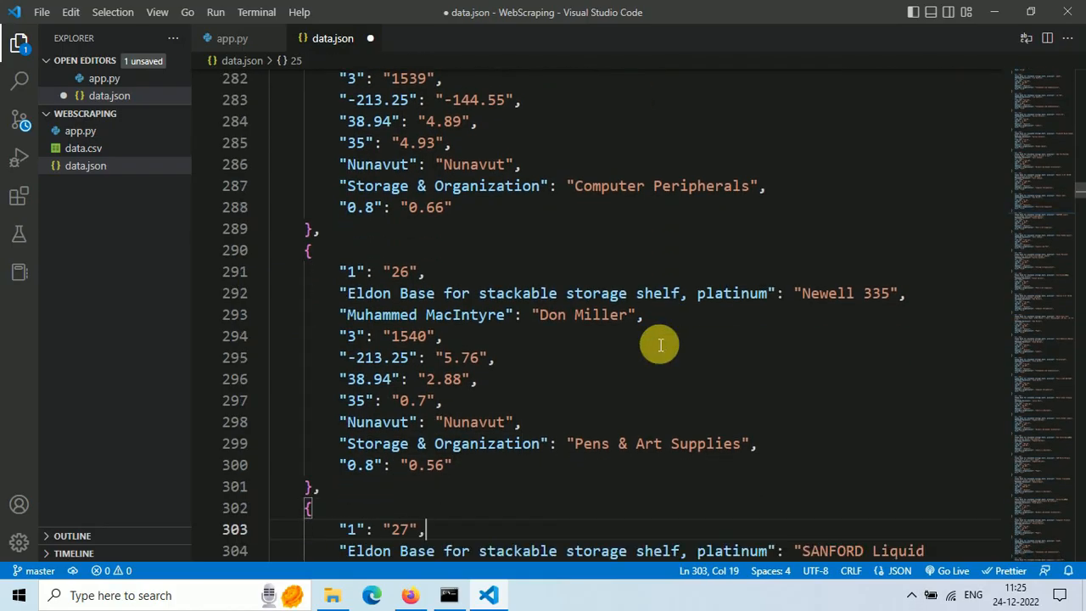
pyautogui.scroll(-3)
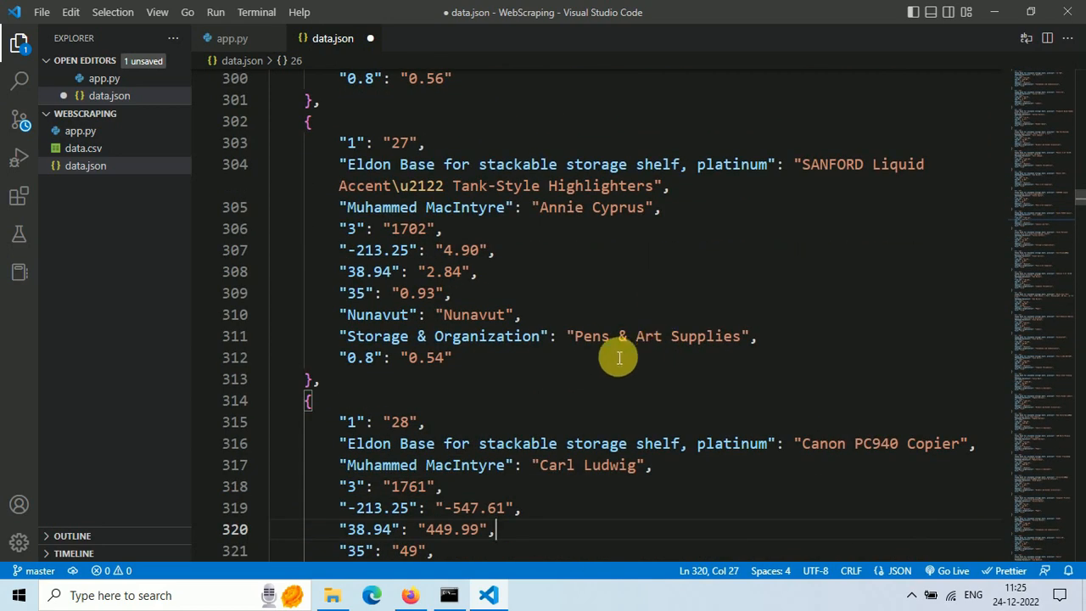